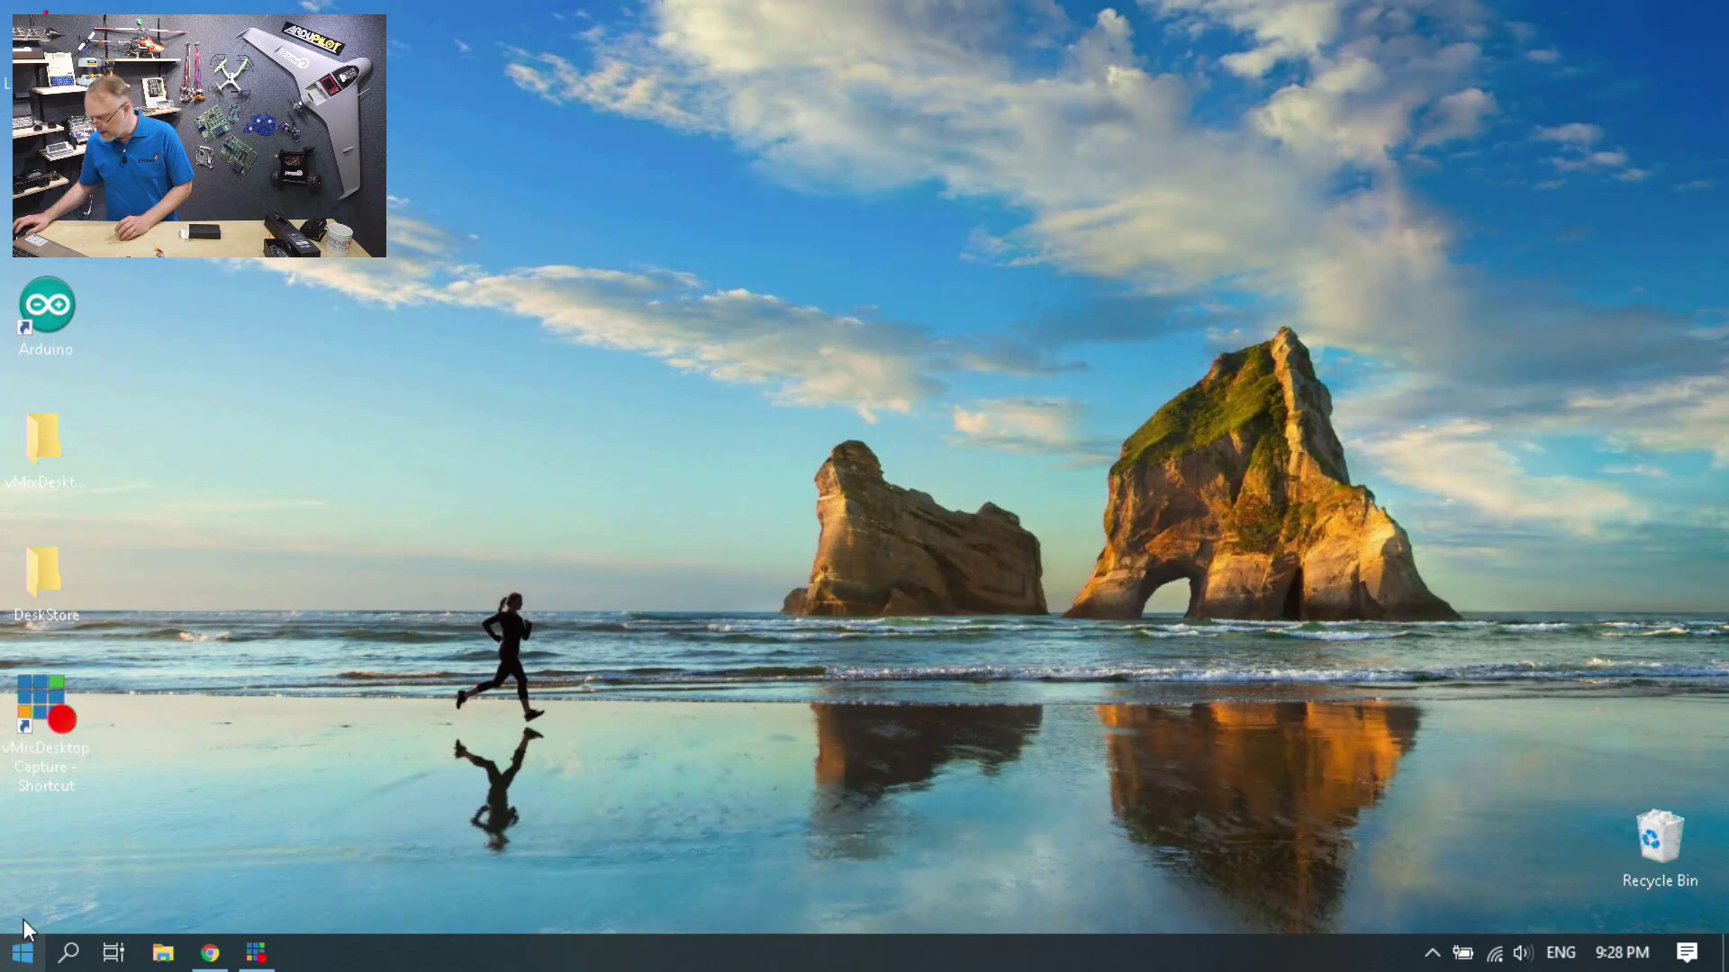
# Restore the Chrome window showing the CUAV V5 Nano Overview docs page
pyautogui.click(208, 951)
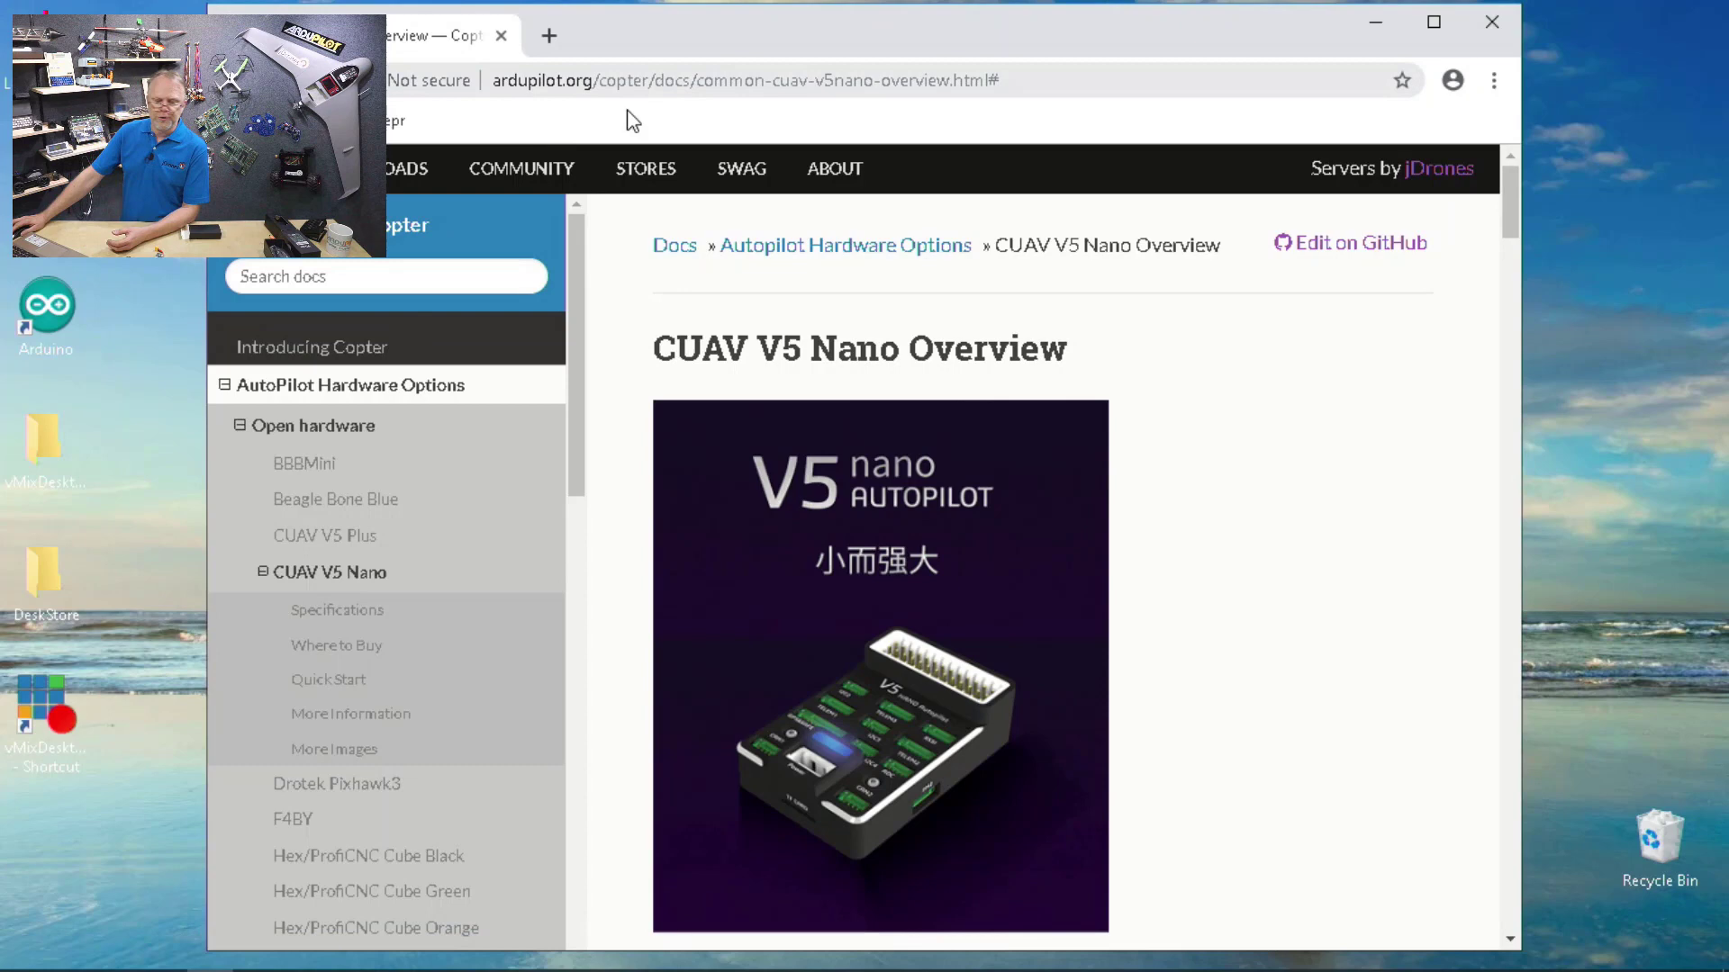
# Scroll through the V5 Nano Specifications and pinout diagram to the Interfaces table
pyautogui.scroll(-3)
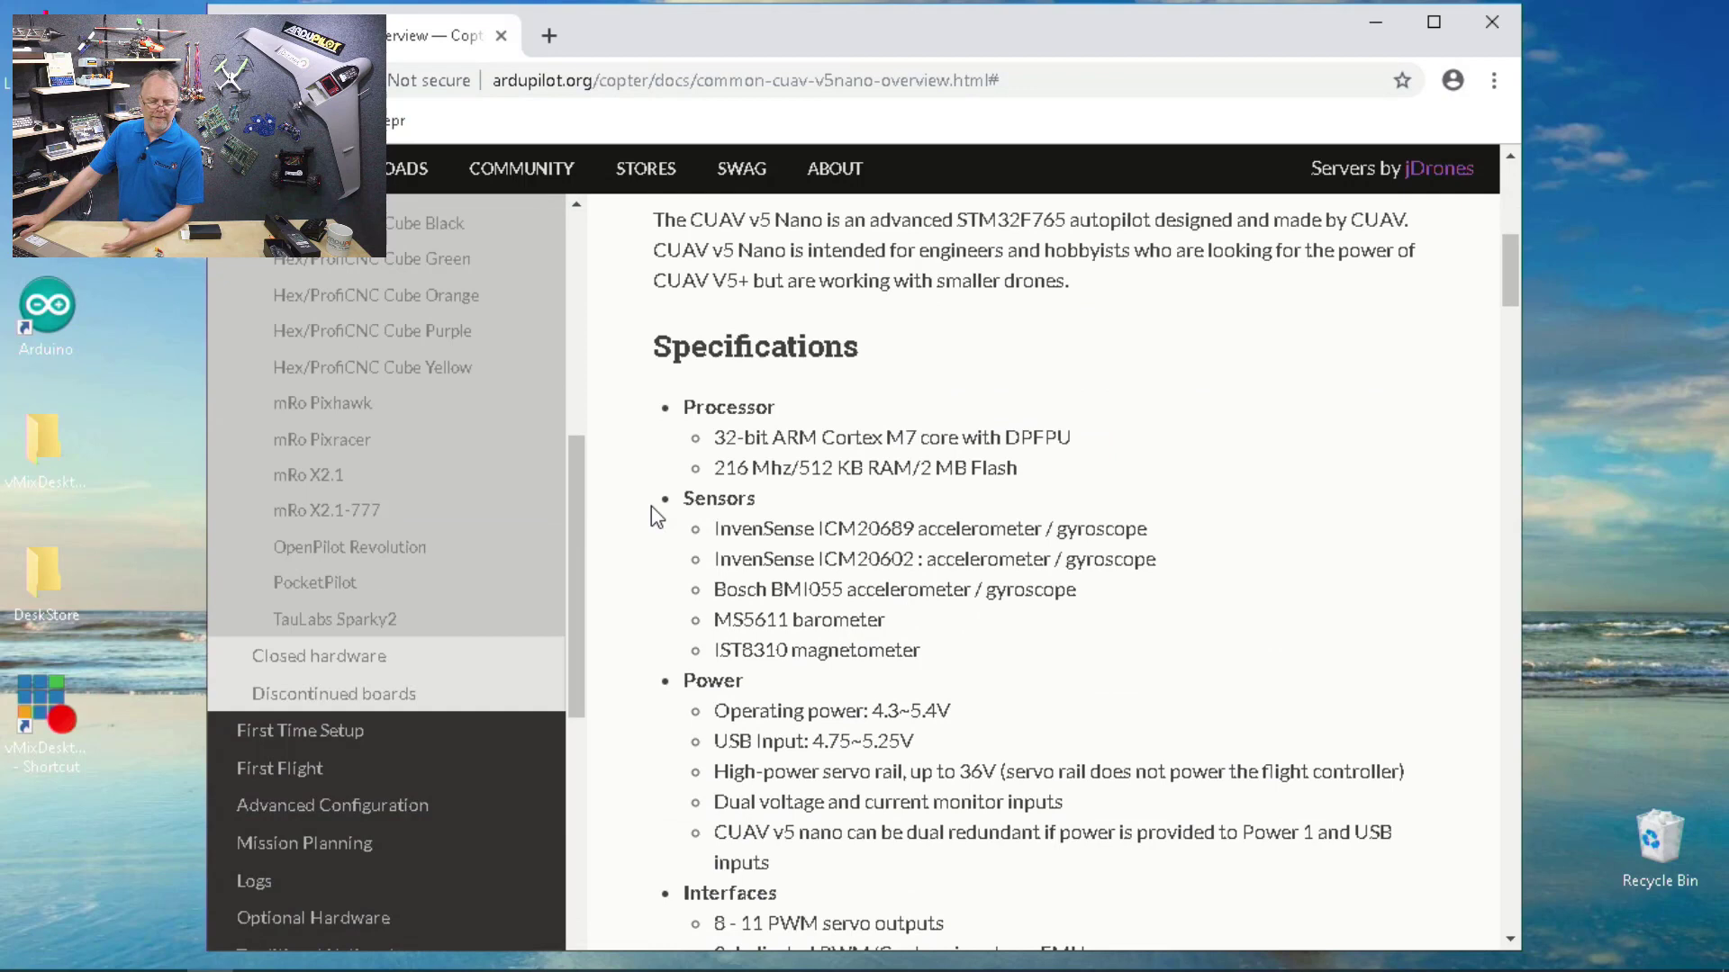
pyautogui.scroll(-3)
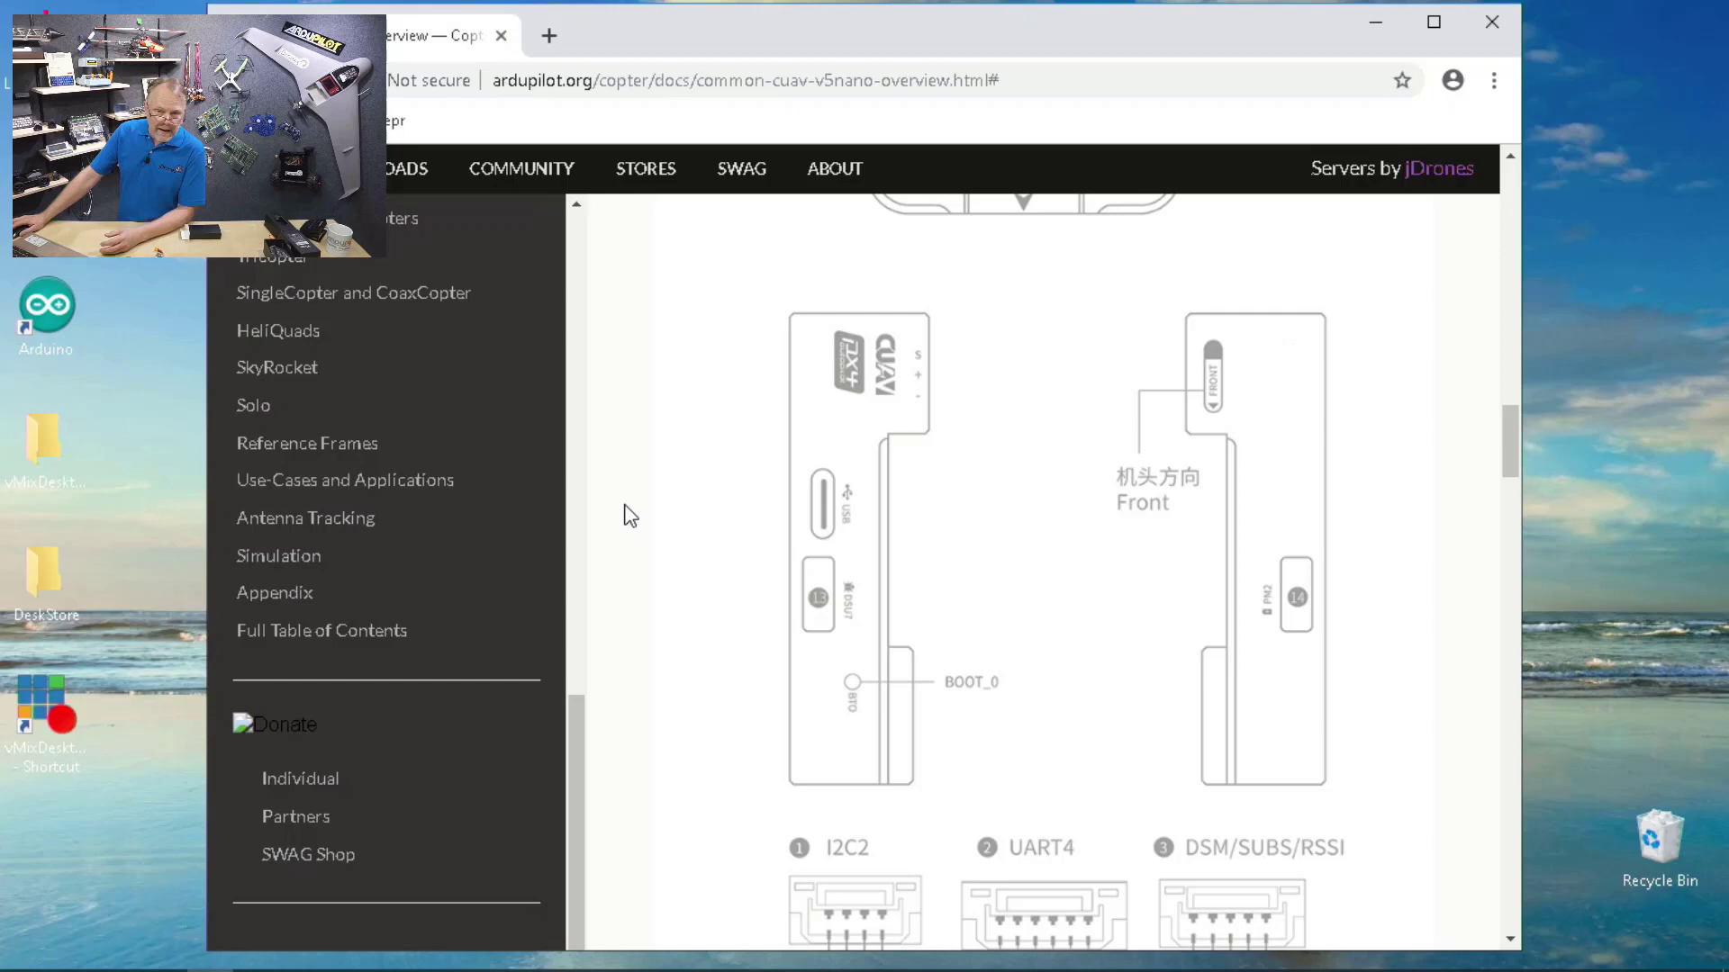
pyautogui.scroll(-3)
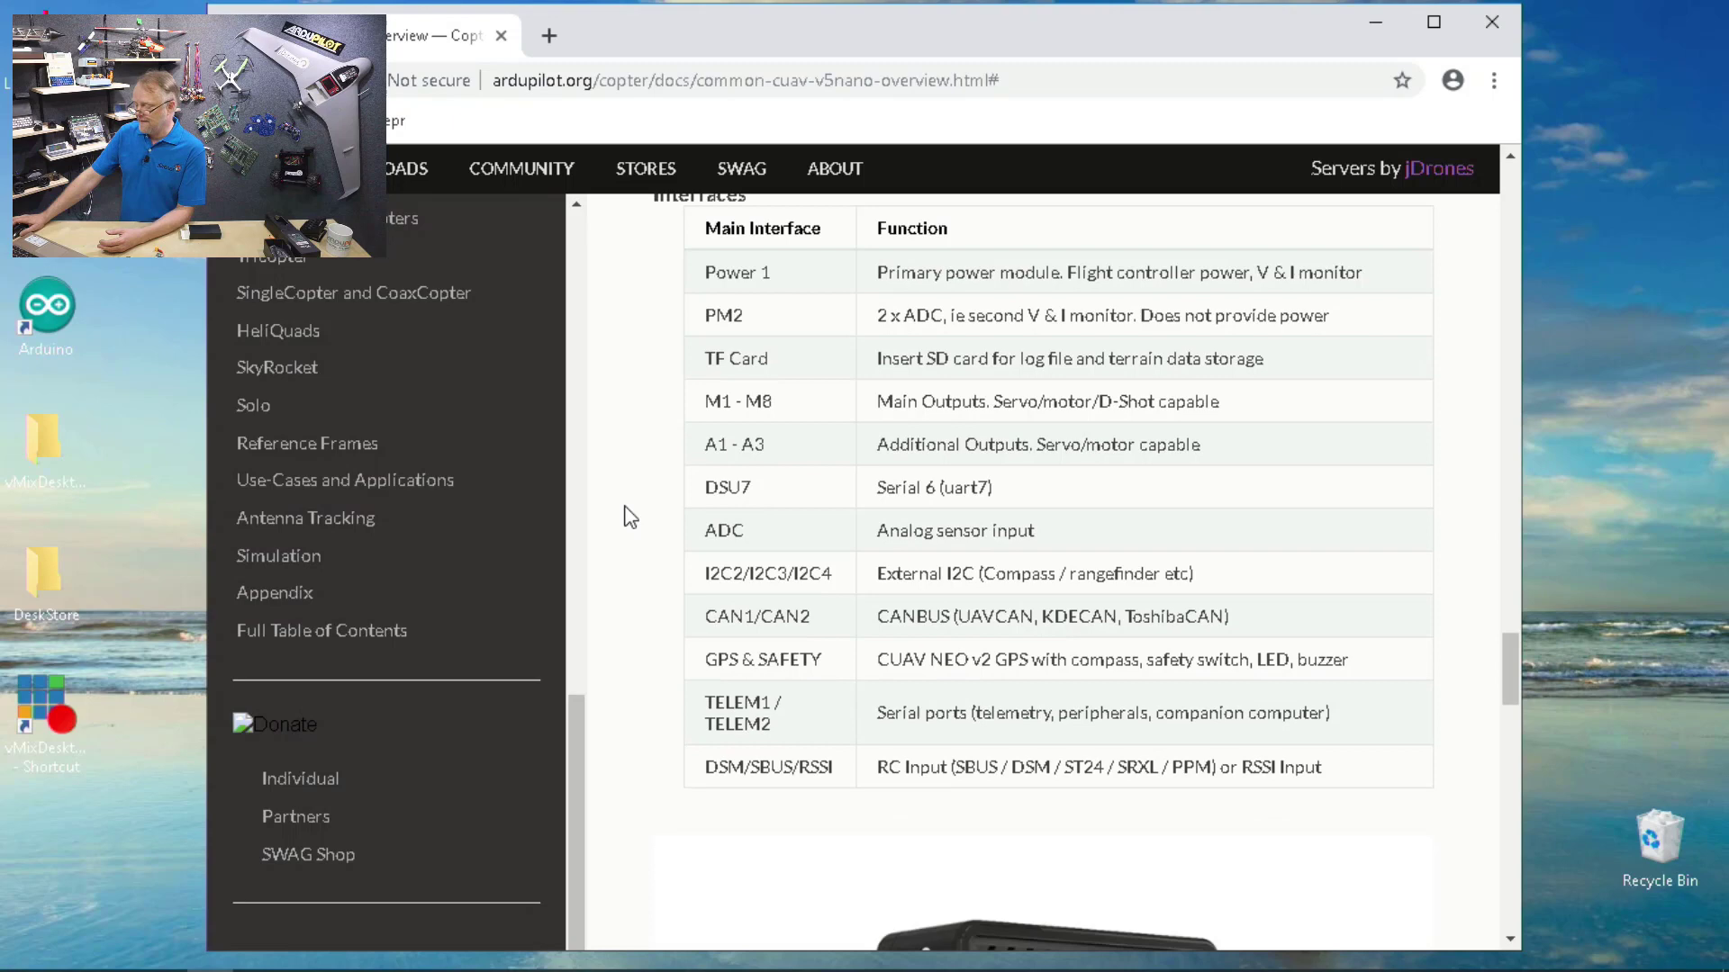
pyautogui.scroll(3)
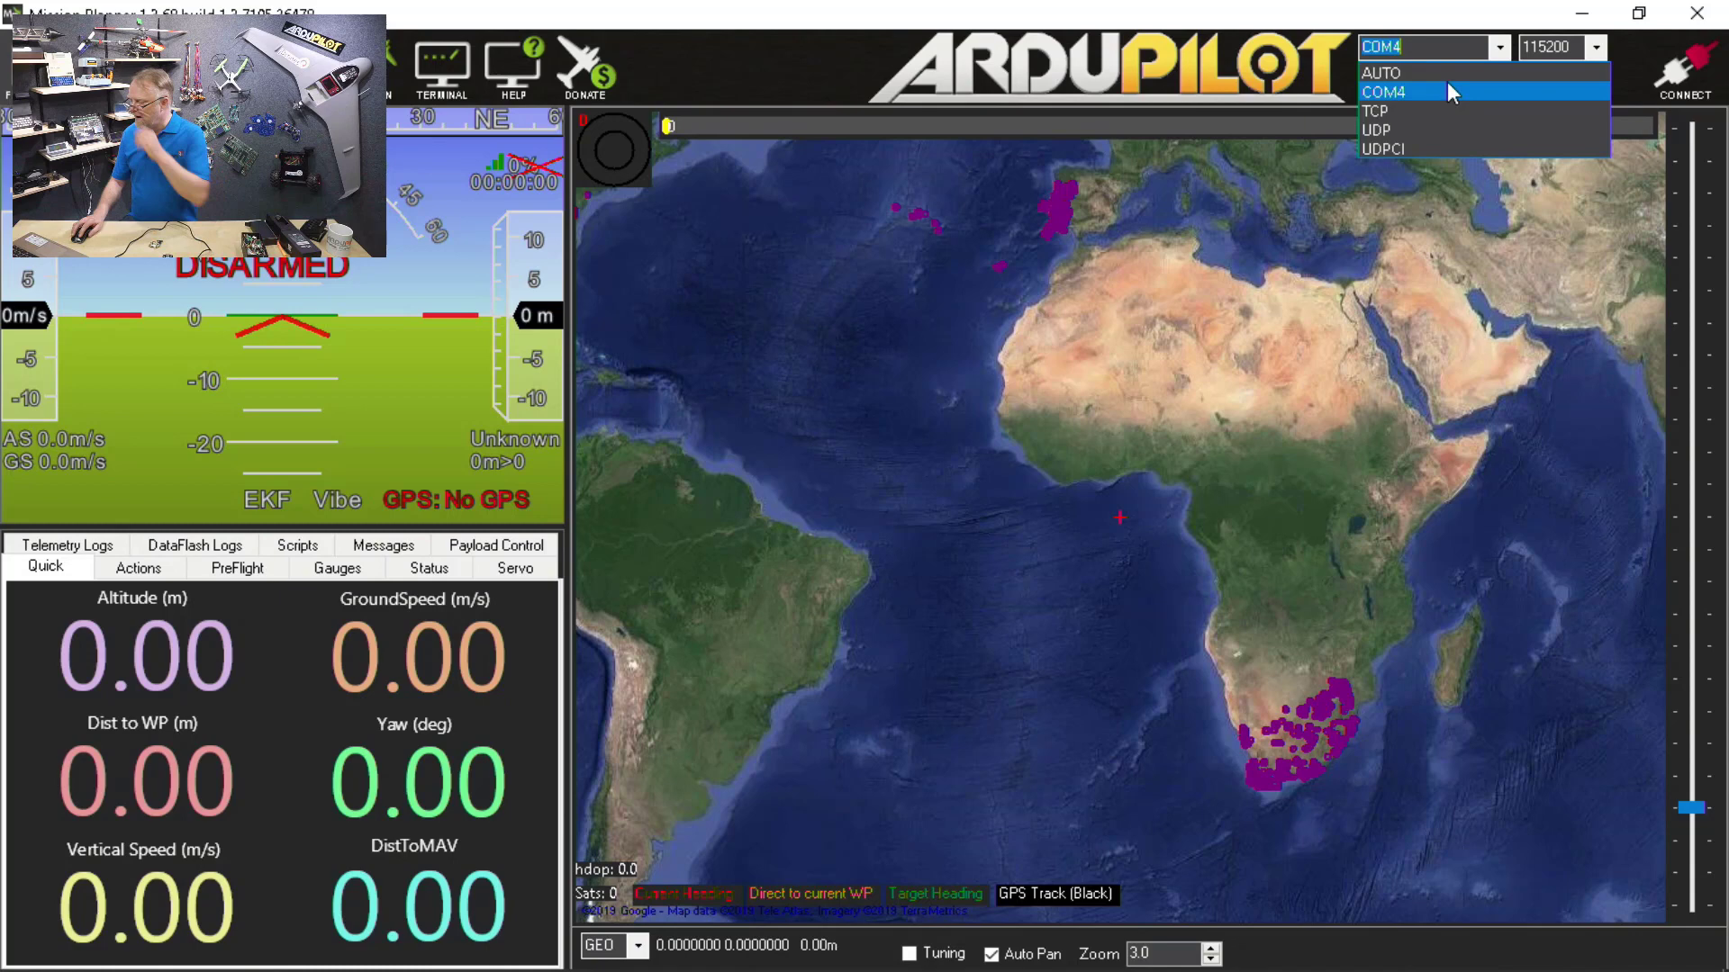
# Connect to the board on COM4, view ArduCopter V3.7.0-dev HUD telemetry, then disconnect
pyautogui.click(1401, 92)
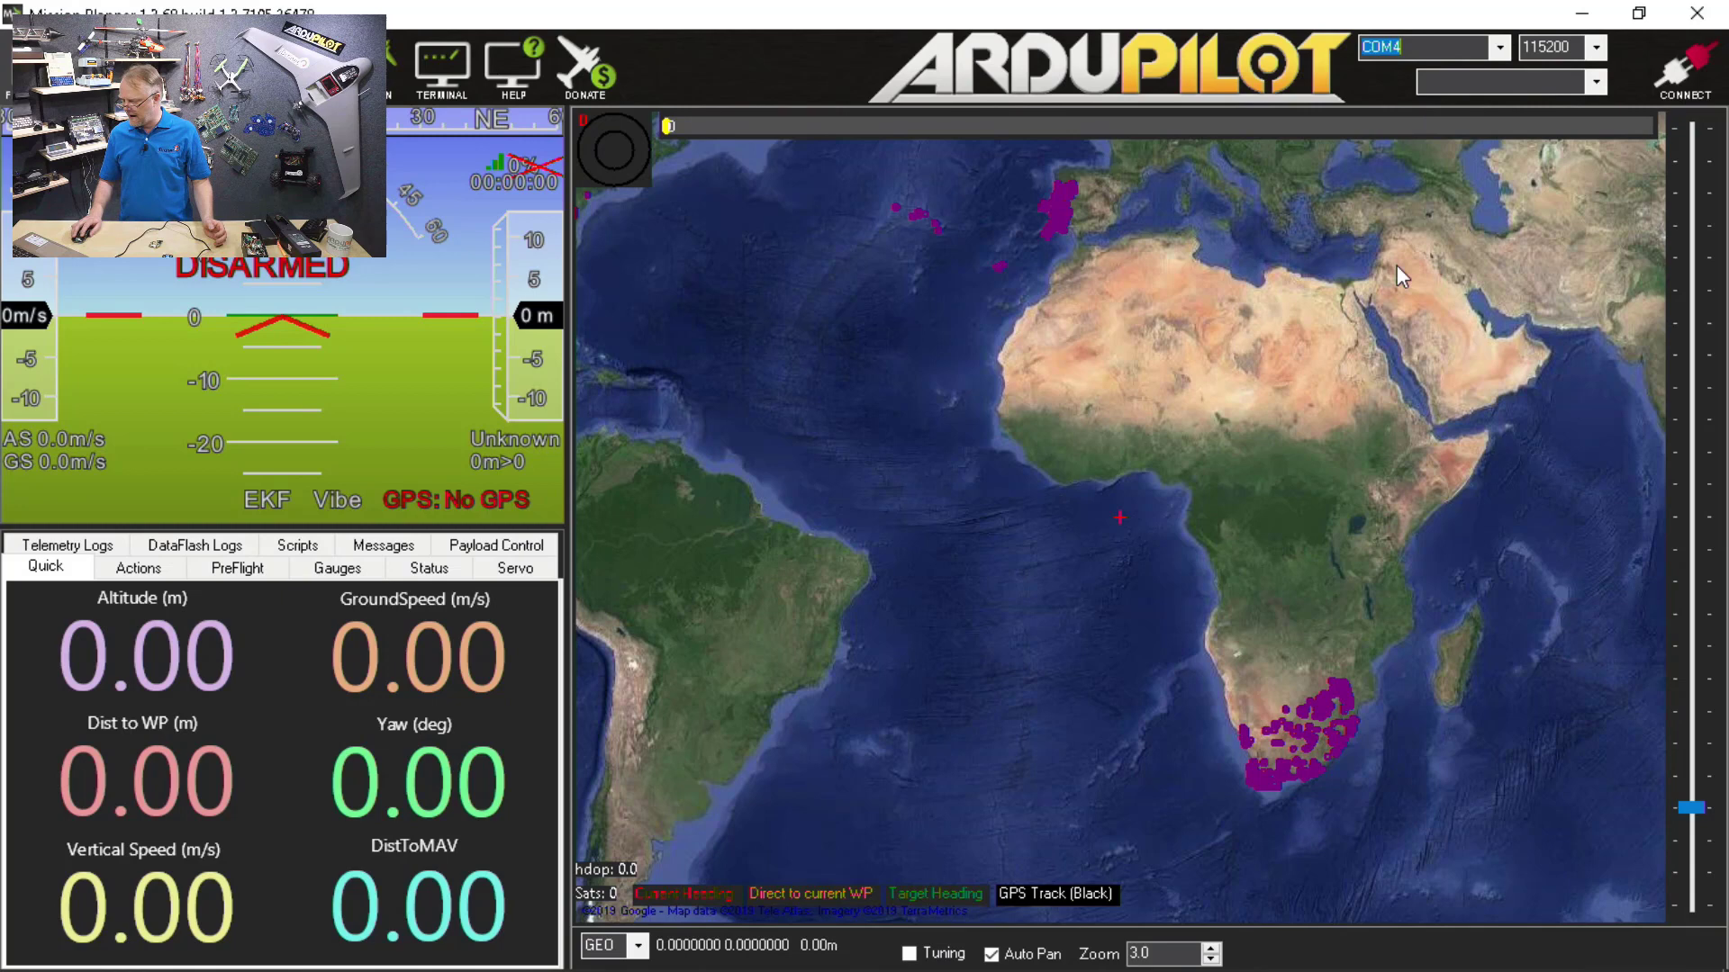
pyautogui.click(1684, 66)
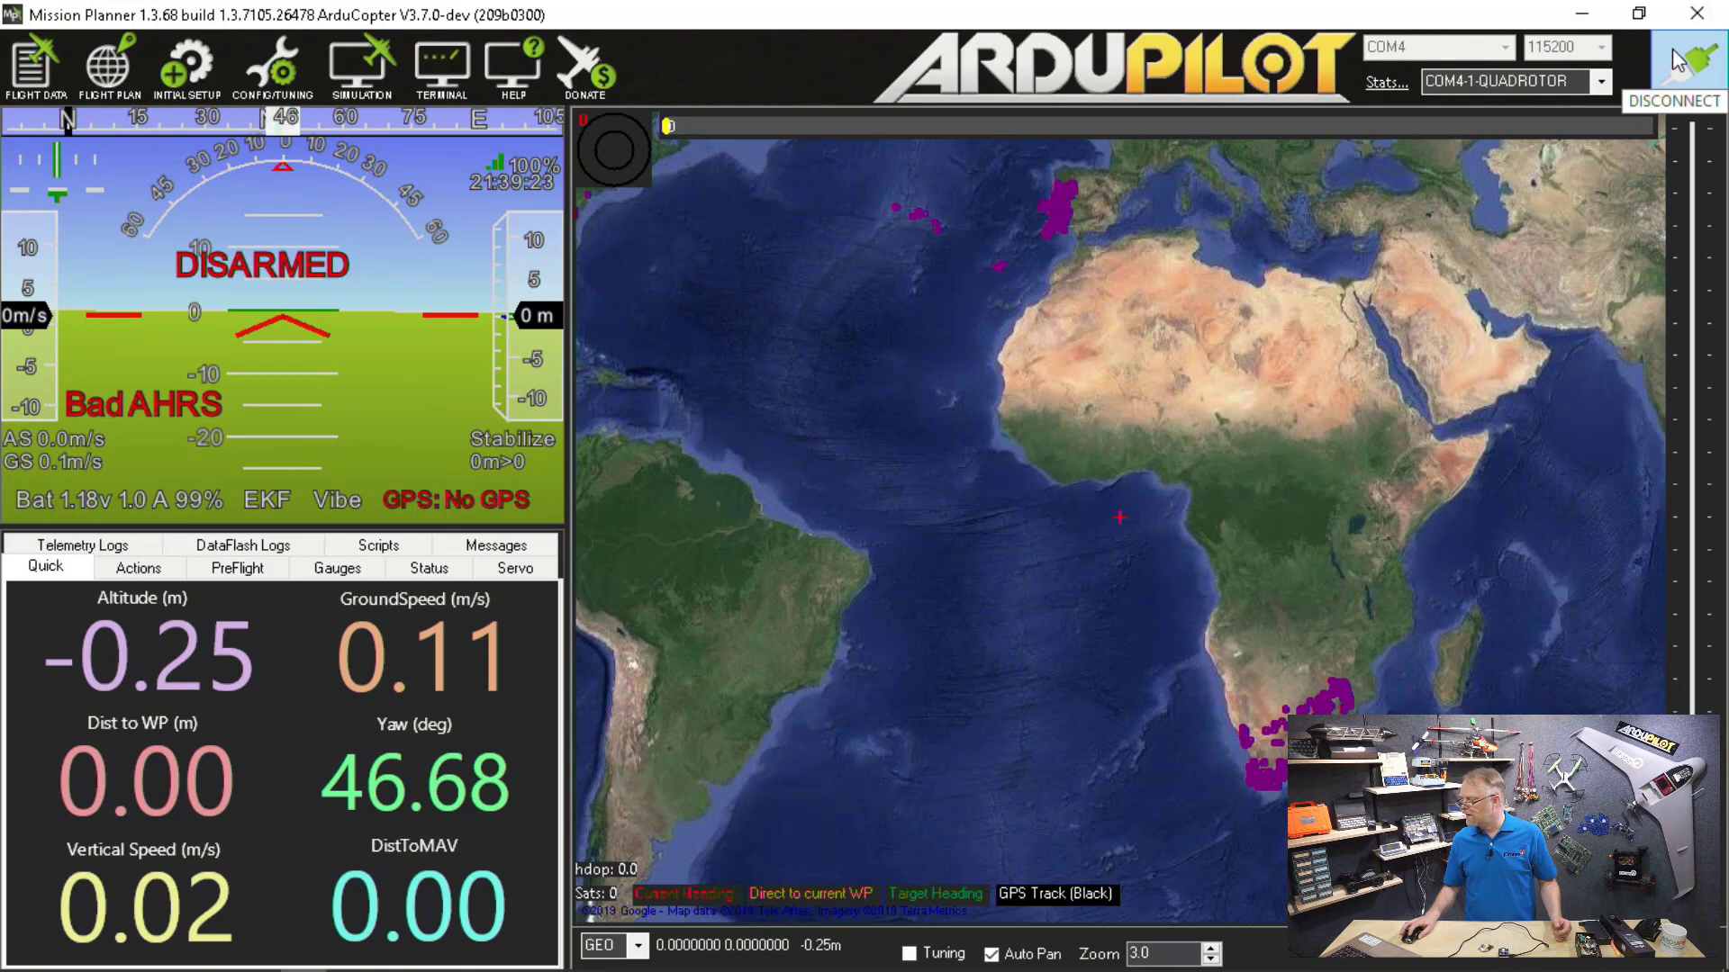
pyautogui.click(1671, 69)
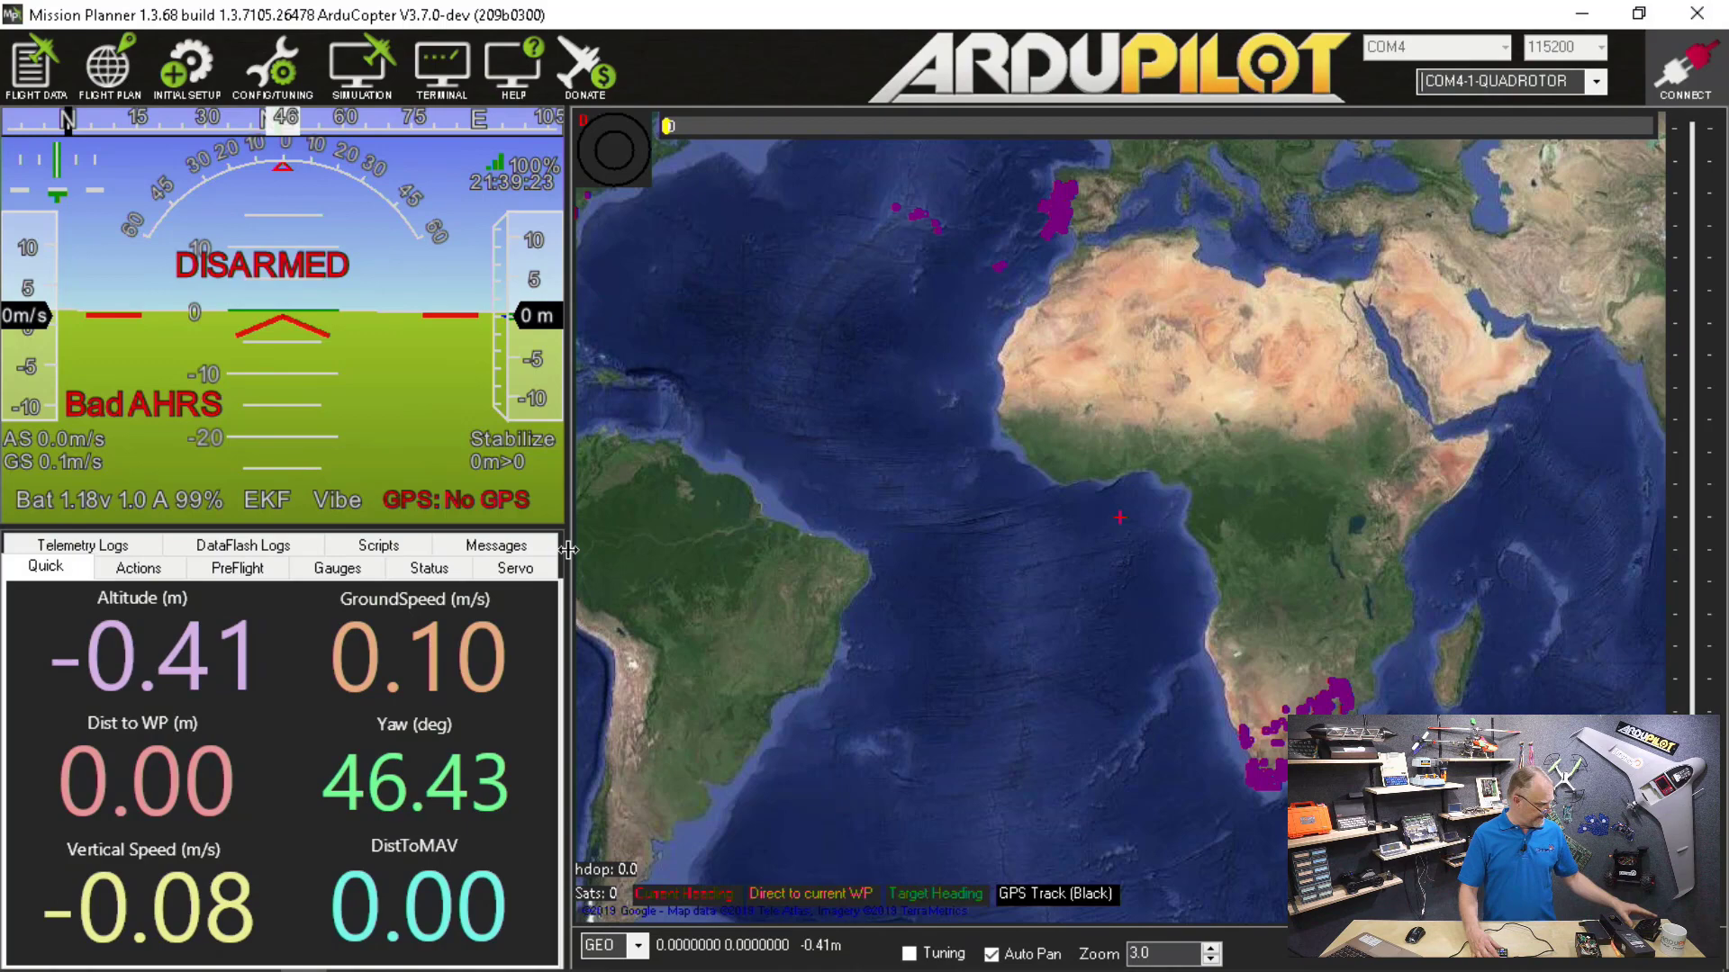